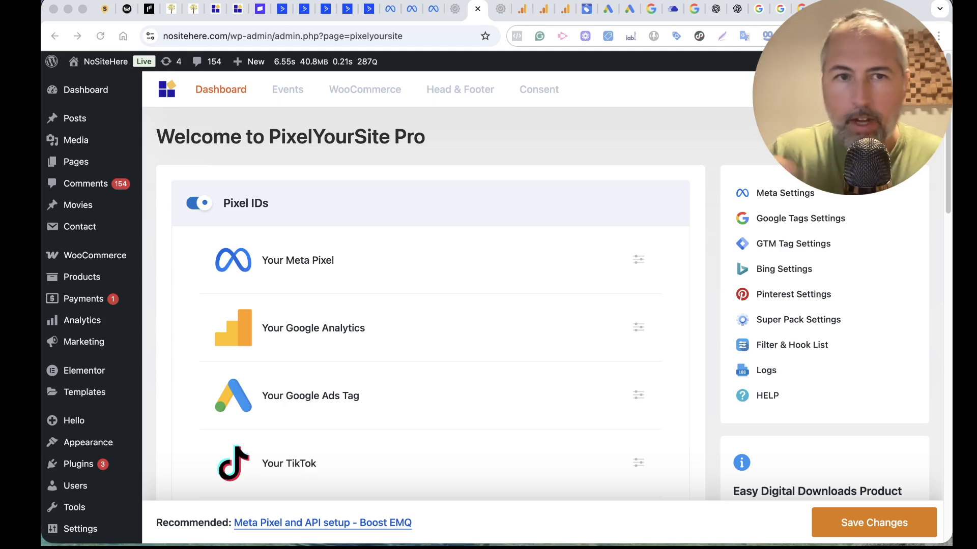
{"action": "mouse_move", "coordinate": [627, 250]}
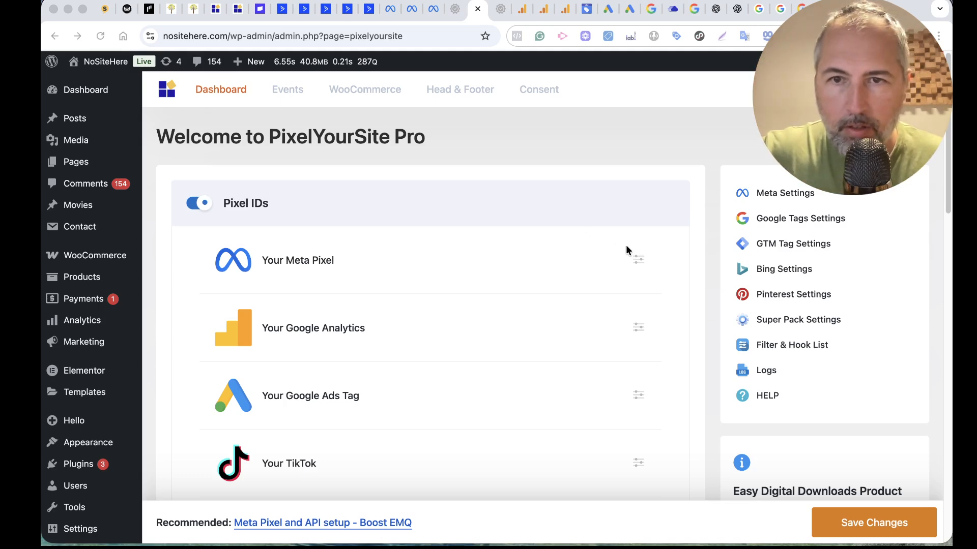
Step: Expand Your Meta Pixel settings and bring the Pixel ID and Conversion API fields into view
{"action": "left_click", "coordinate": [638, 260]}
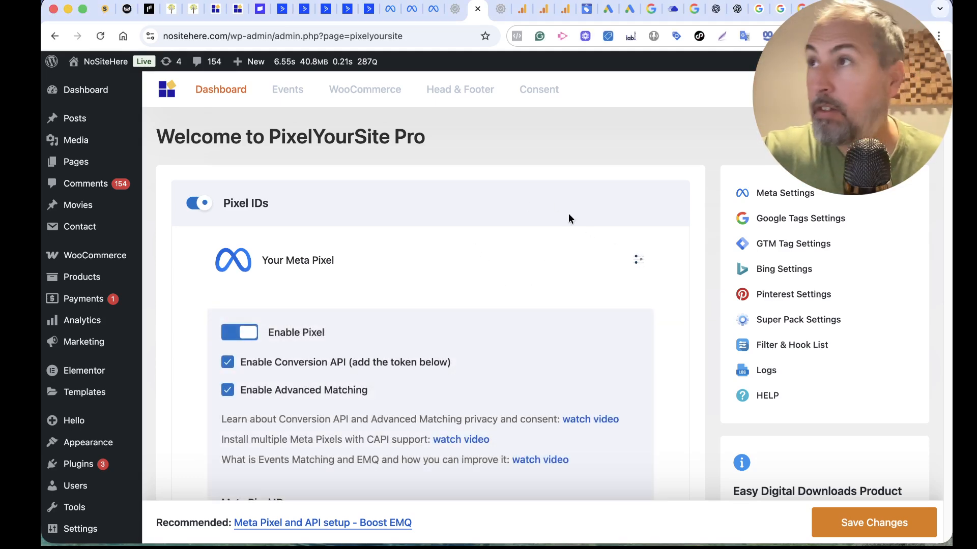
{"action": "scroll", "scroll_direction": "down", "scroll_amount": 3}
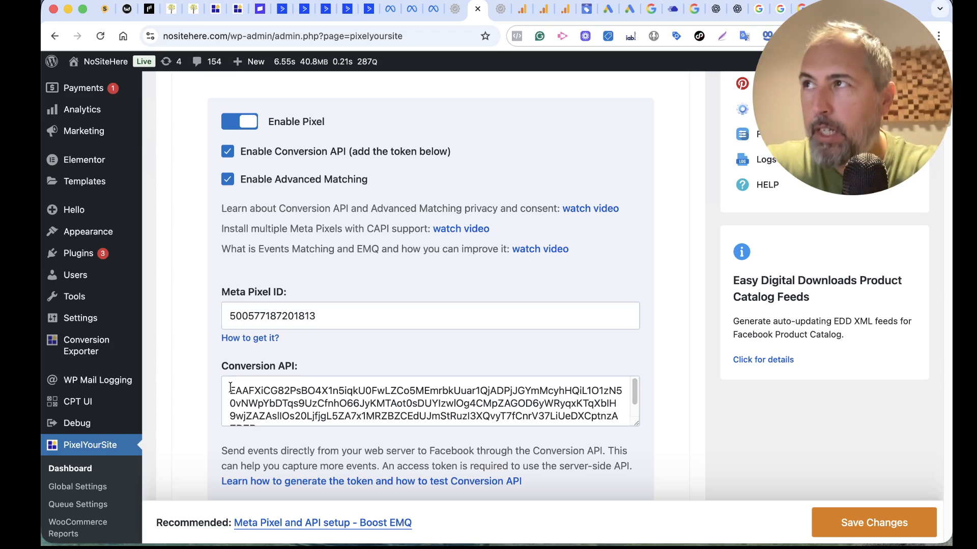
{"action": "mouse_move", "coordinate": [263, 197]}
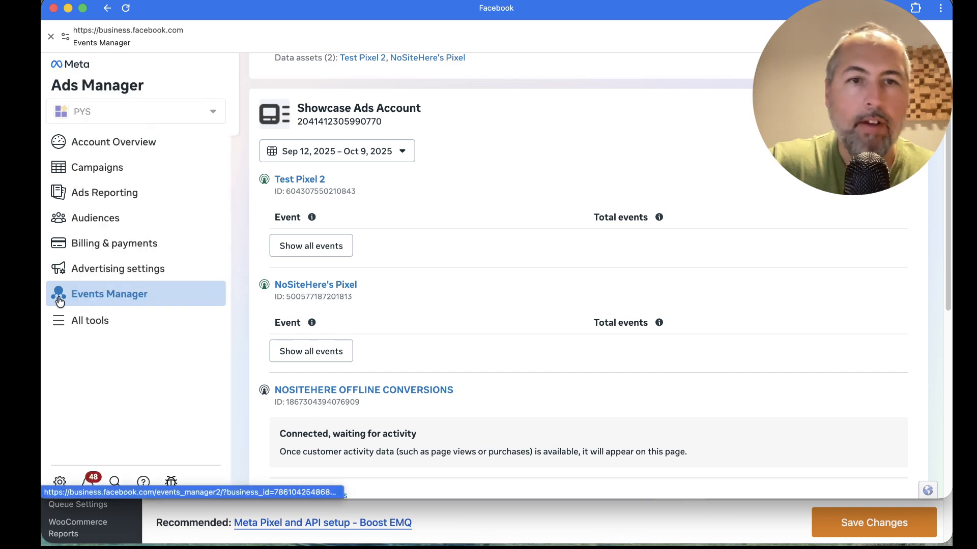
Step: From Events Manager's overview, go into the NoSiteHere's Pixel dataset details
{"action": "left_click", "coordinate": [109, 293]}
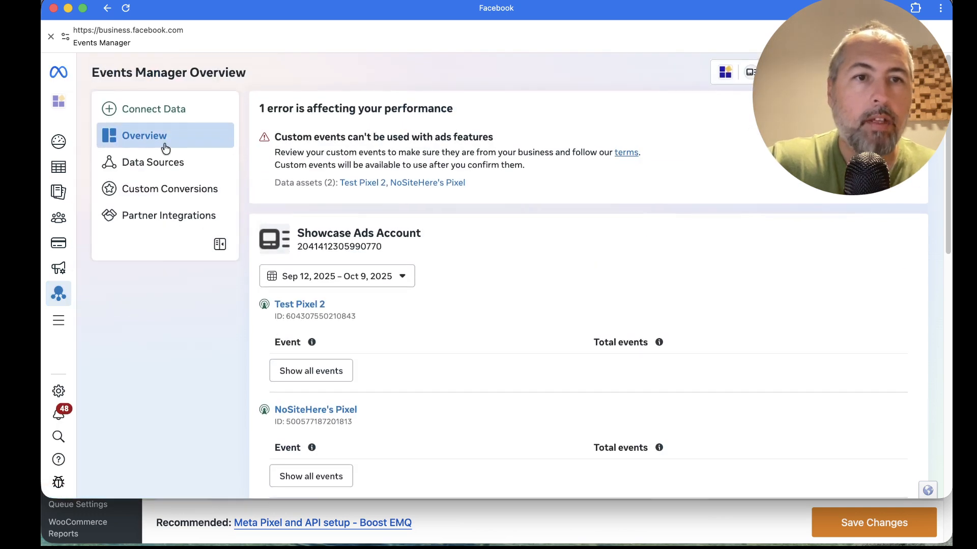
{"action": "scroll", "scroll_direction": "down", "scroll_amount": 3}
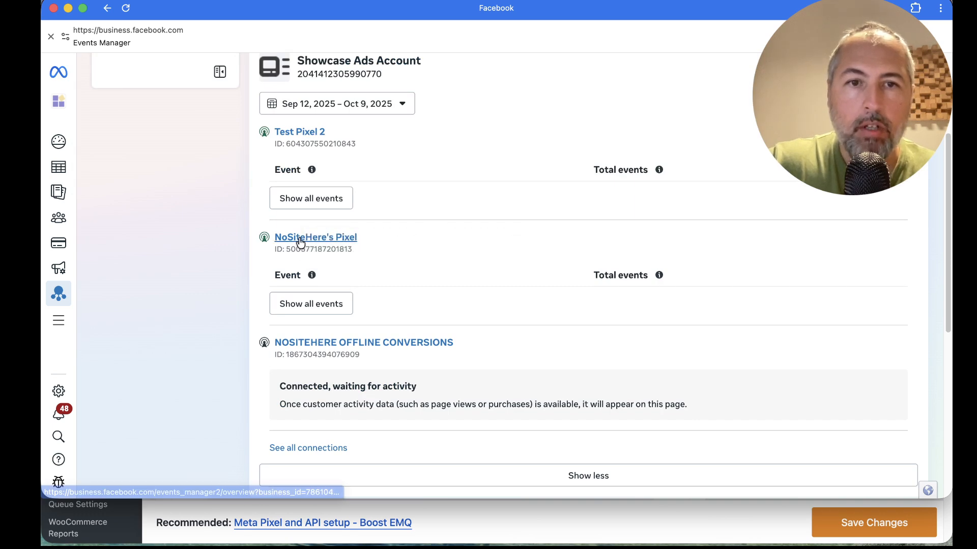
{"action": "left_click", "coordinate": [315, 237]}
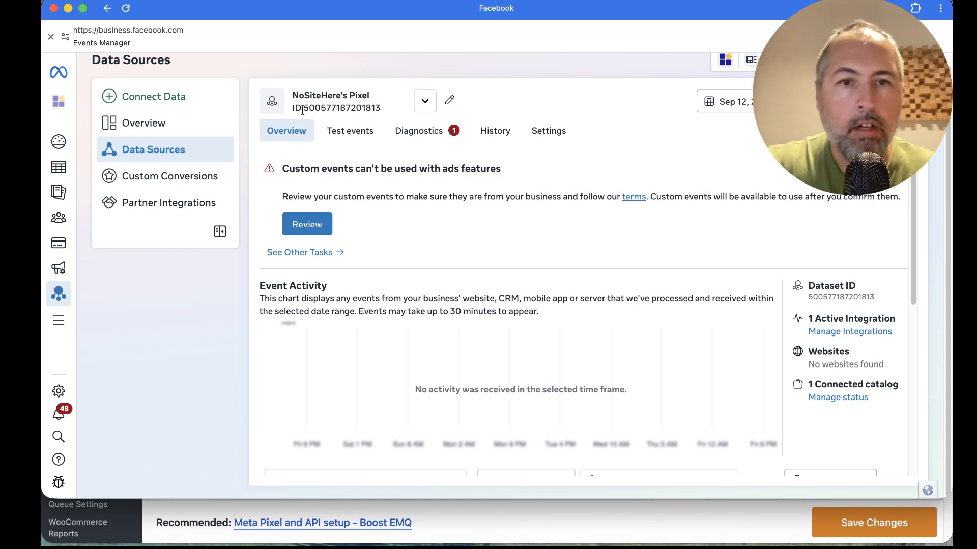
Step: Switch the pixel dataset to Settings and reach the Set up direct integration section
{"action": "left_click", "coordinate": [547, 131]}
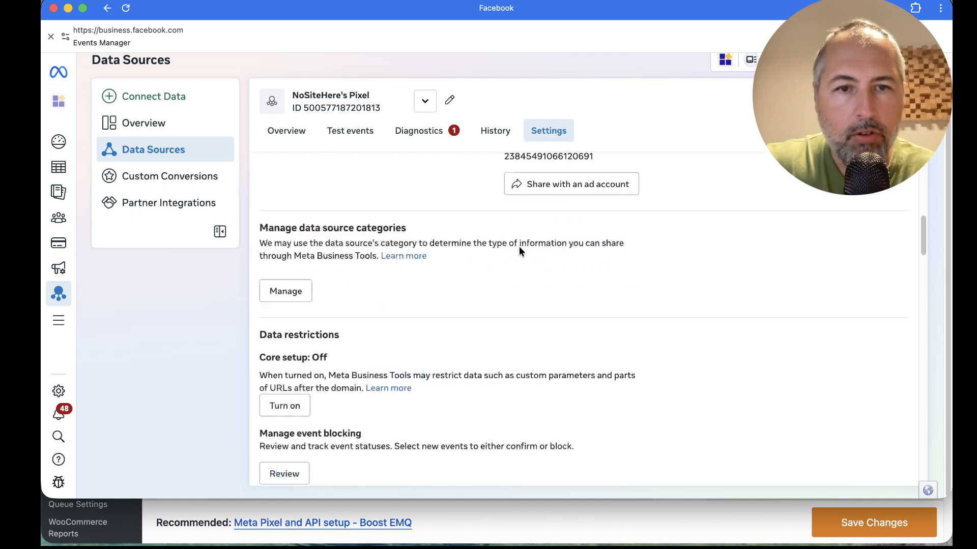
{"action": "scroll", "scroll_direction": "down", "scroll_amount": 3}
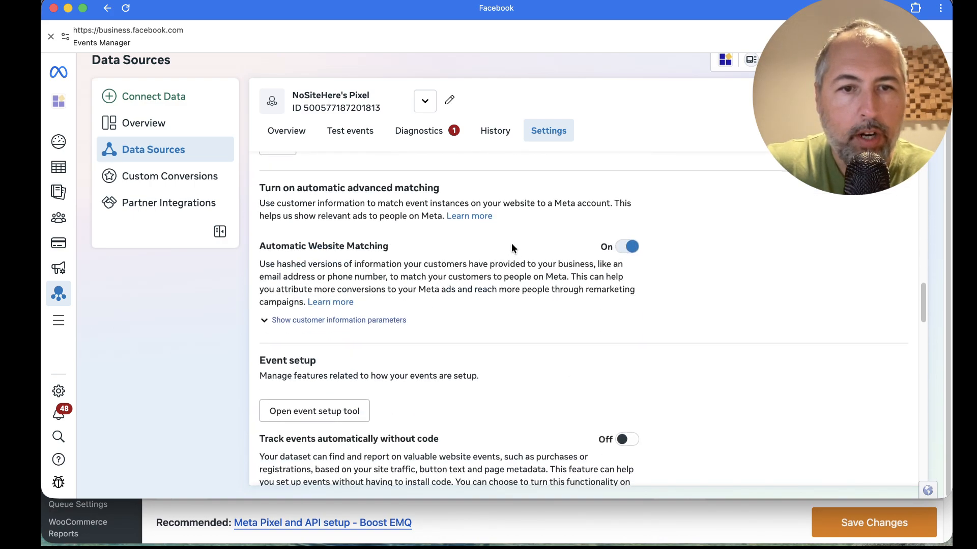
{"action": "scroll", "scroll_direction": "down", "scroll_amount": 3}
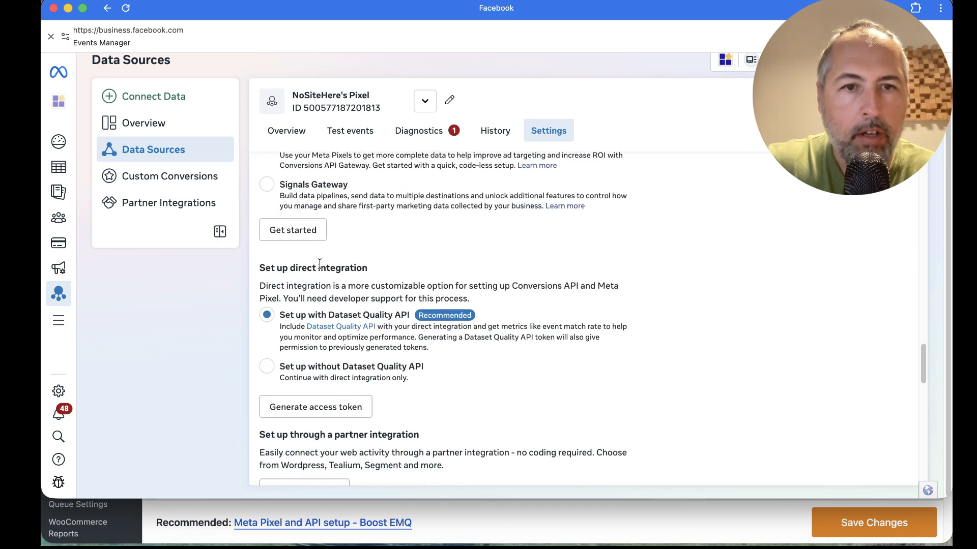
{"action": "scroll", "scroll_direction": "up", "scroll_amount": 3}
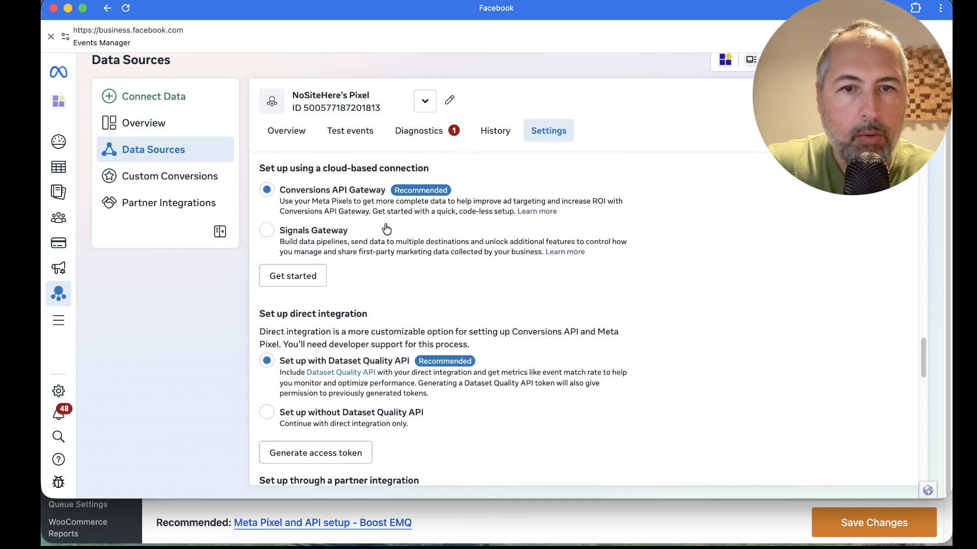
{"action": "scroll", "scroll_direction": "down", "scroll_amount": 3}
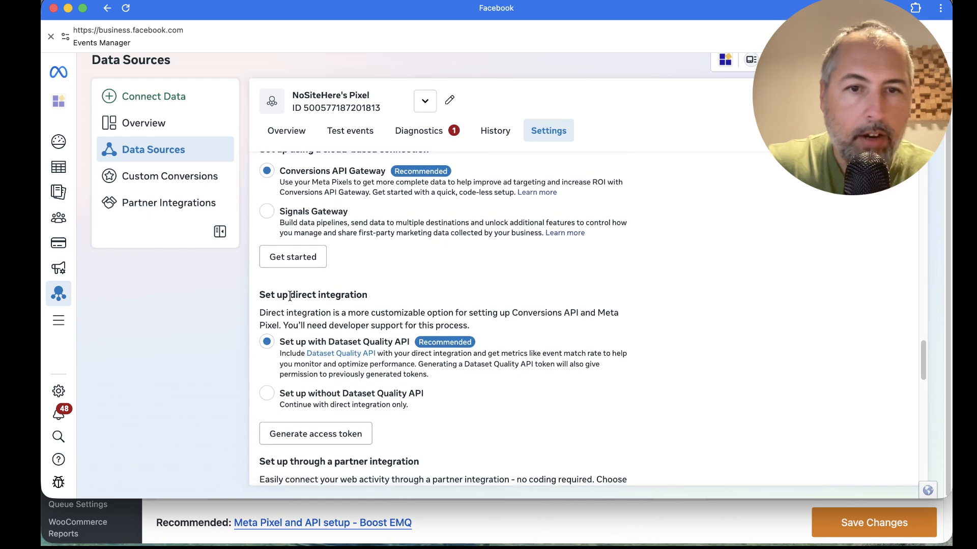
{"action": "scroll", "scroll_direction": "down", "scroll_amount": 3}
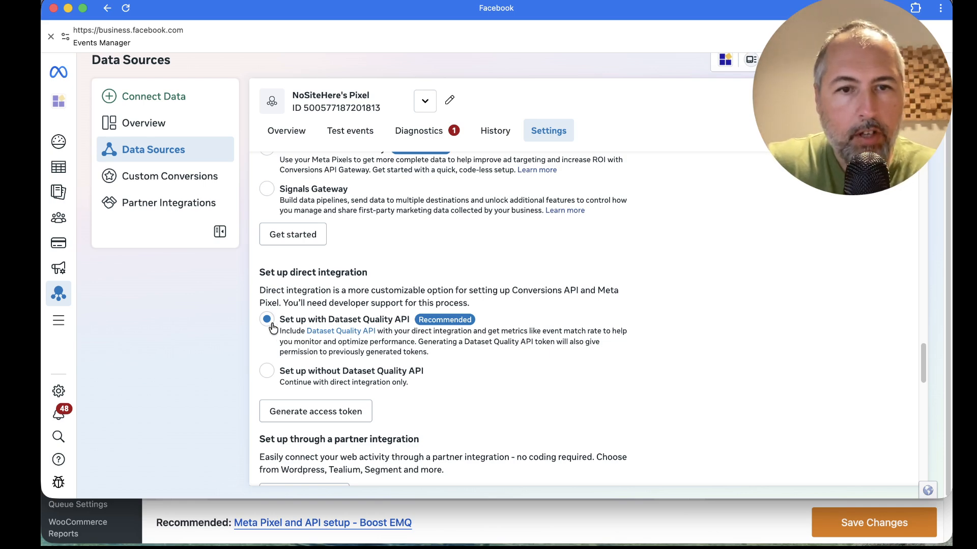
{"action": "scroll", "scroll_direction": "down", "scroll_amount": 3}
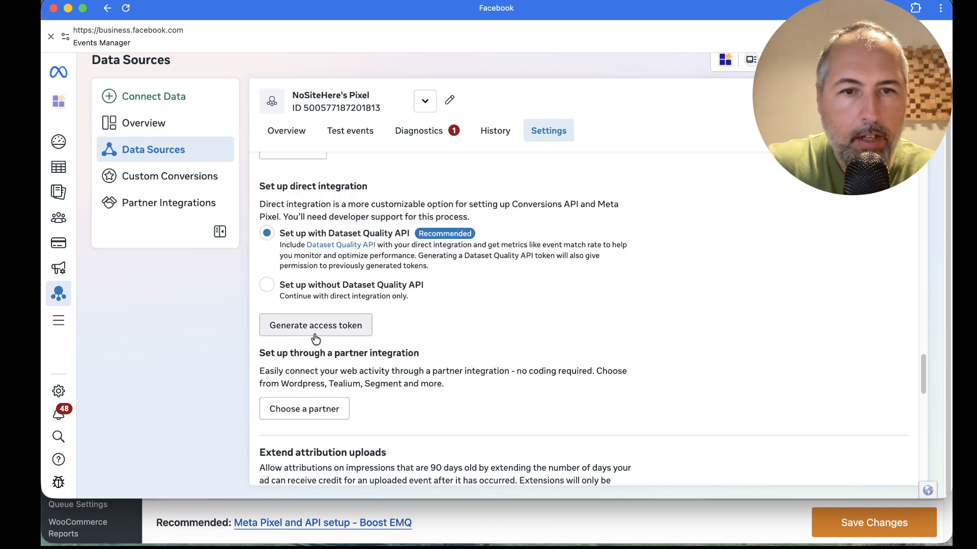
Step: Generate an access token for this pixel only, deselecting Test Pixel 2, and copy it
{"action": "left_click", "coordinate": [315, 326]}
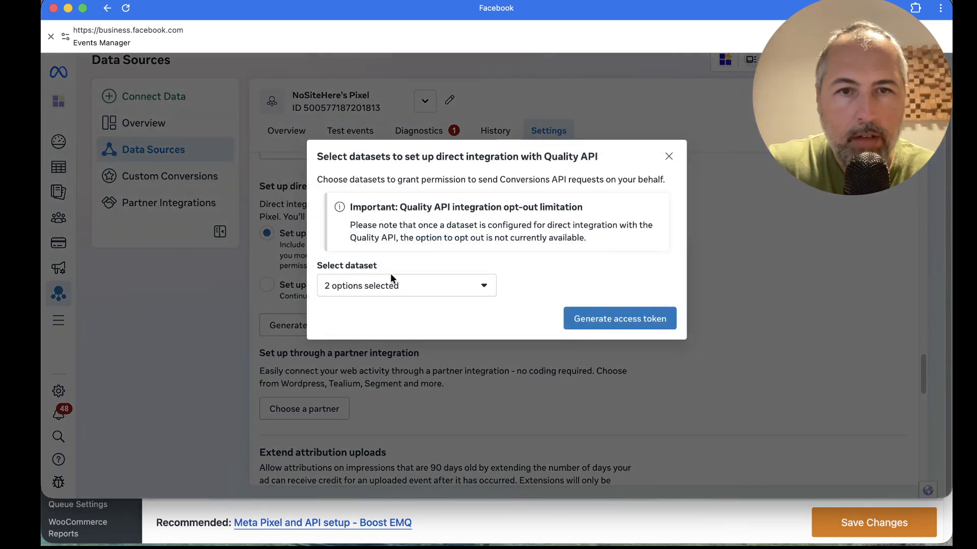
{"action": "left_click", "coordinate": [406, 284]}
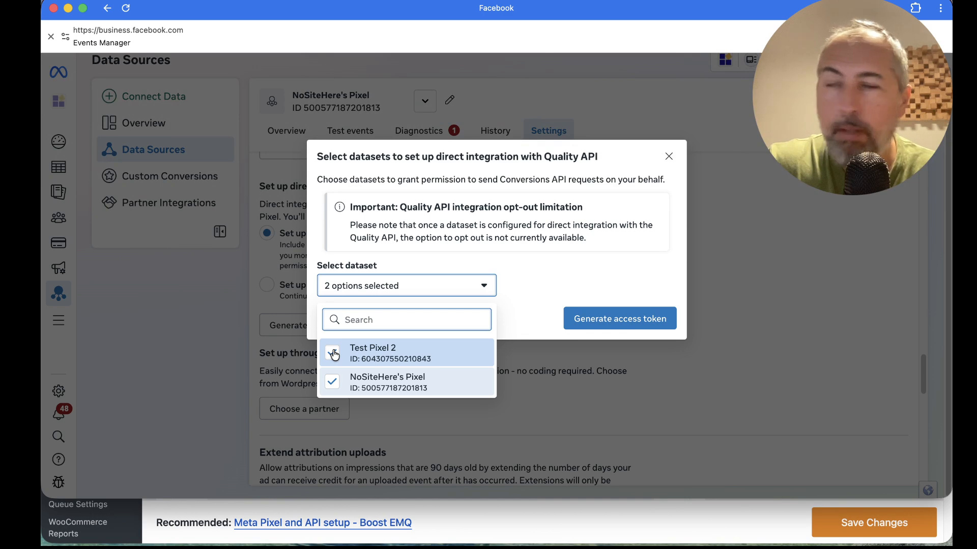
{"action": "left_click", "coordinate": [332, 353]}
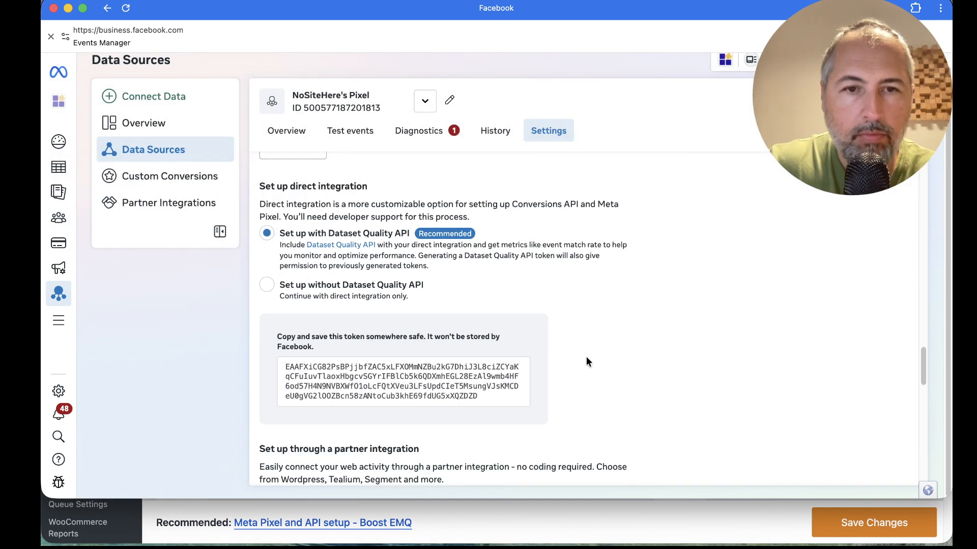
{"action": "left_click", "coordinate": [403, 382]}
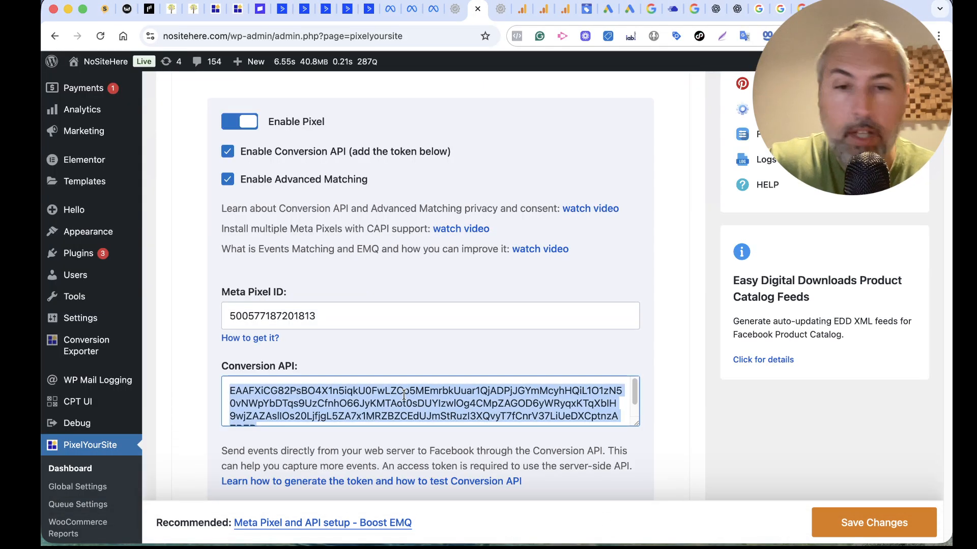
Step: Clear the old Conversion API token and paste the newly generated one in its place
{"action": "key", "text": "delete"}
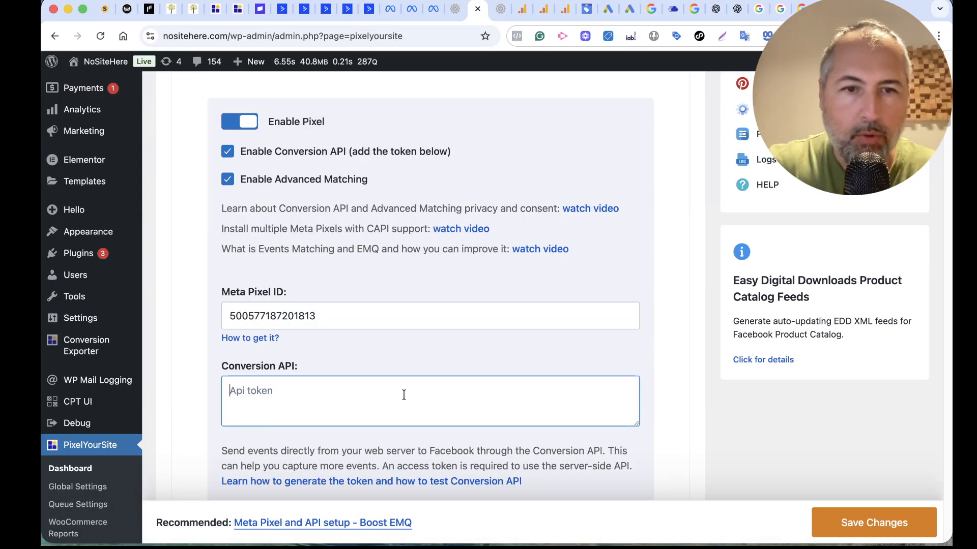
{"action": "right_click", "coordinate": [404, 395]}
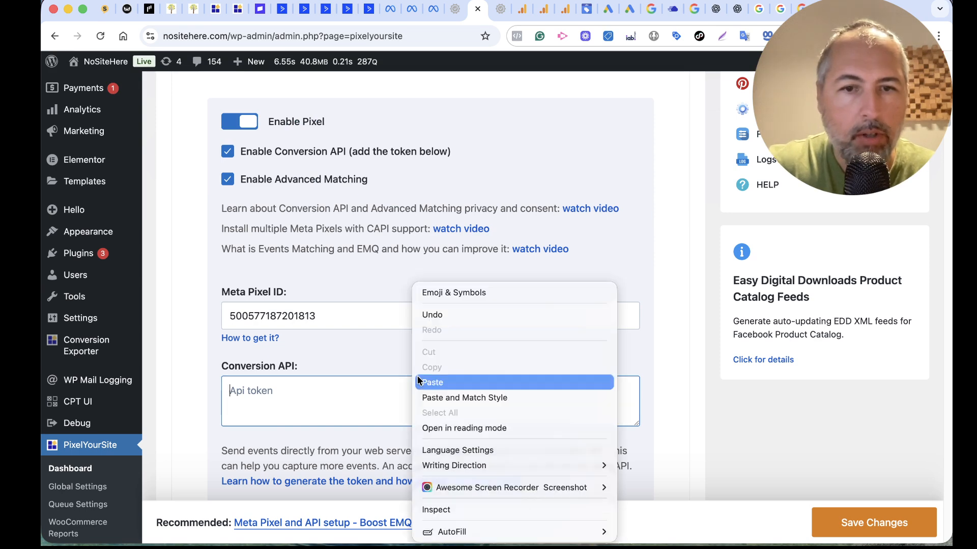
{"action": "left_click", "coordinate": [431, 383]}
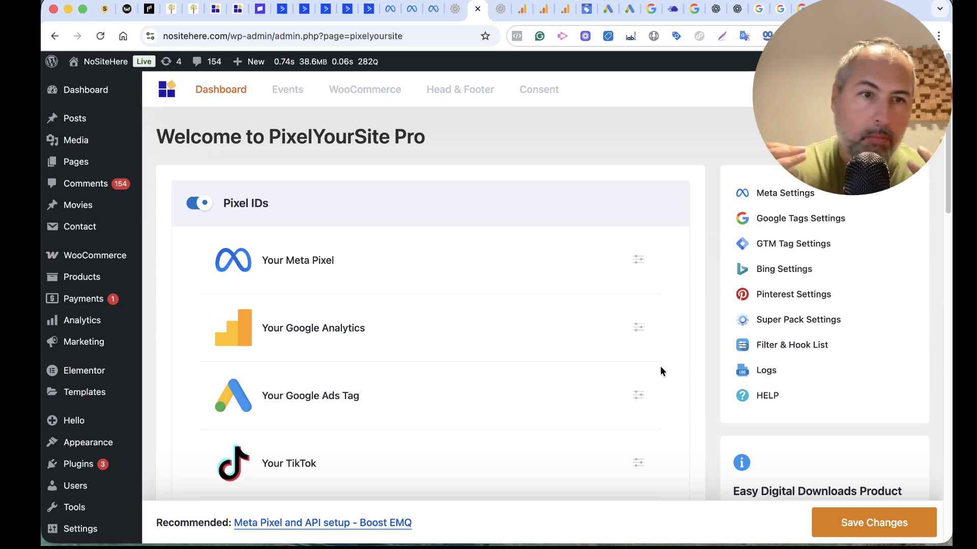
Step: Go to PixelYourSite's Global Settings showing the advanced user-data detections
{"action": "scroll", "scroll_direction": "down", "scroll_amount": 3}
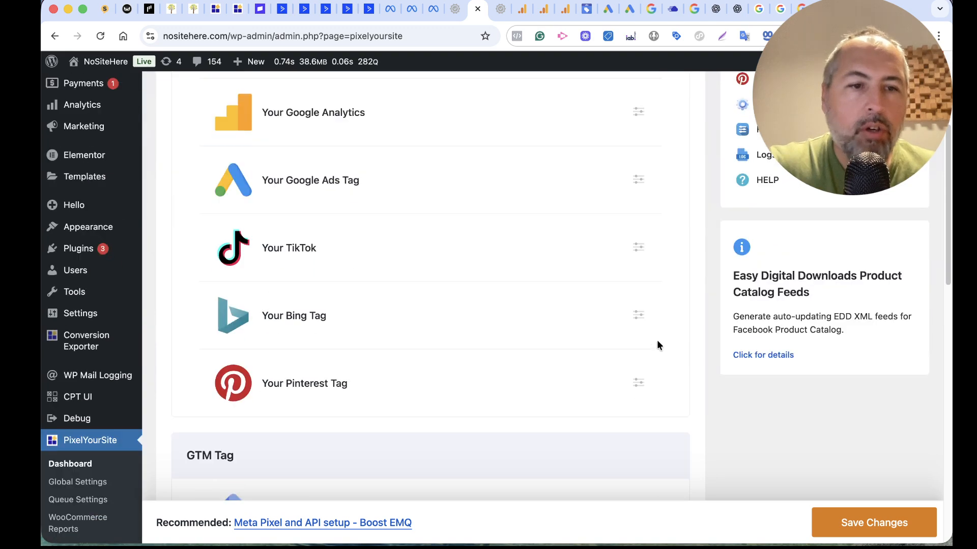
{"action": "scroll", "scroll_direction": "down", "scroll_amount": 3}
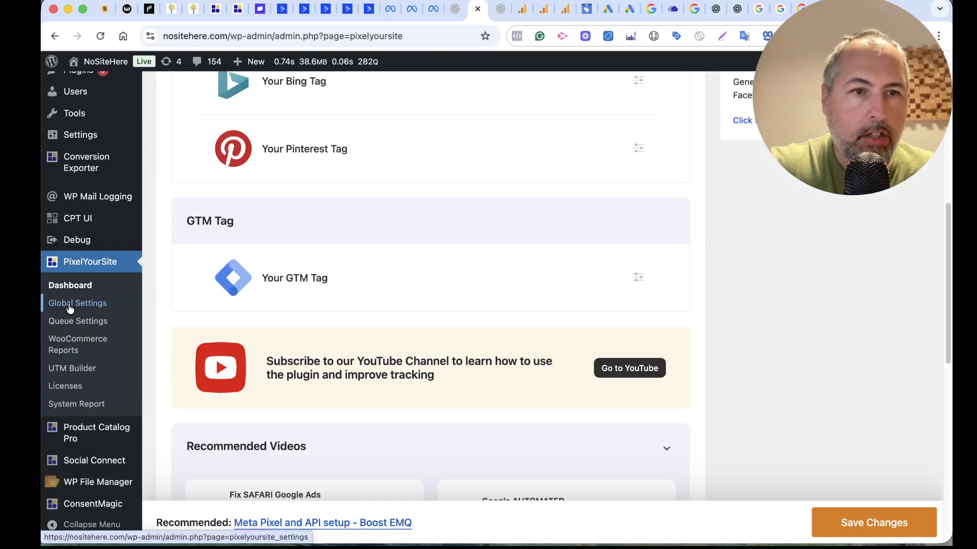
{"action": "left_click", "coordinate": [78, 304]}
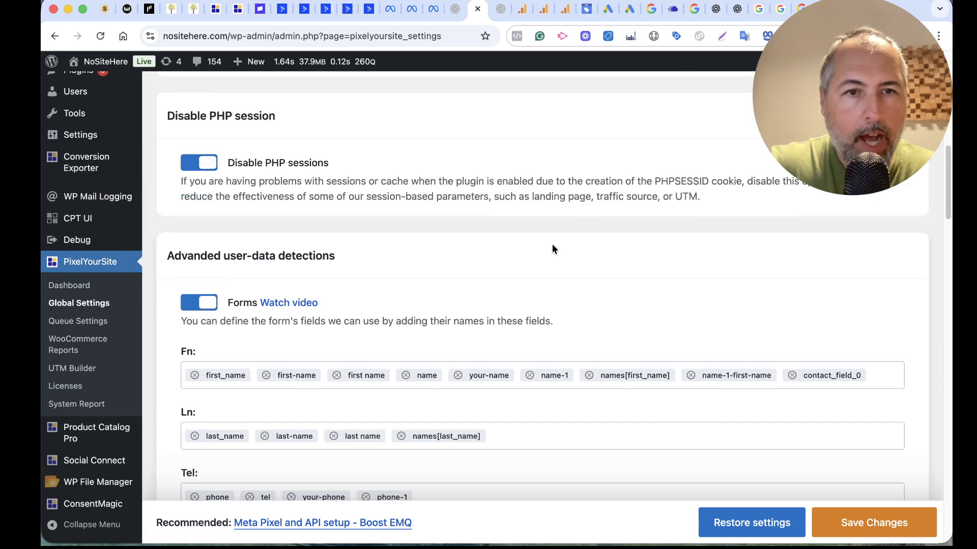
{"action": "scroll", "scroll_direction": "down", "scroll_amount": 3}
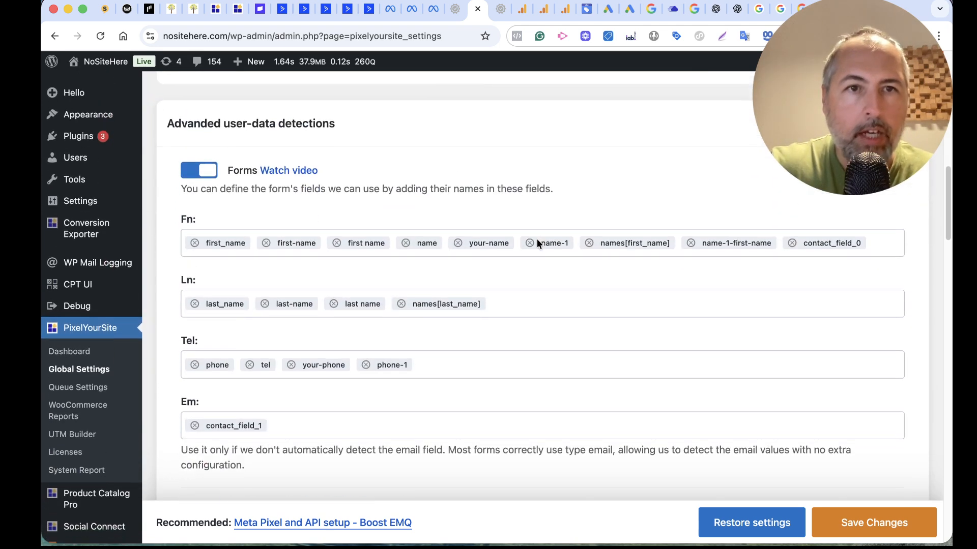
{"action": "scroll", "scroll_direction": "down", "scroll_amount": 3}
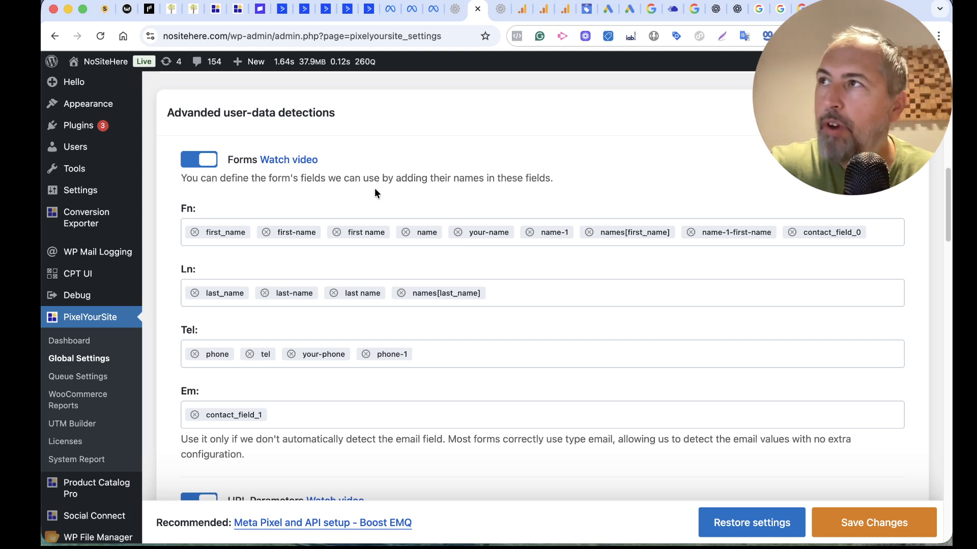
{"action": "mouse_move", "coordinate": [470, 215]}
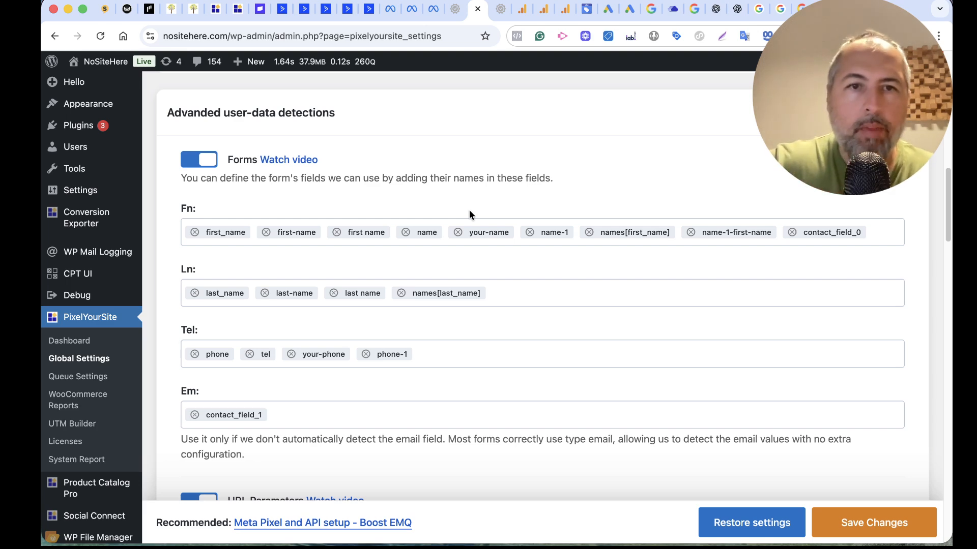
{"action": "mouse_move", "coordinate": [429, 184]}
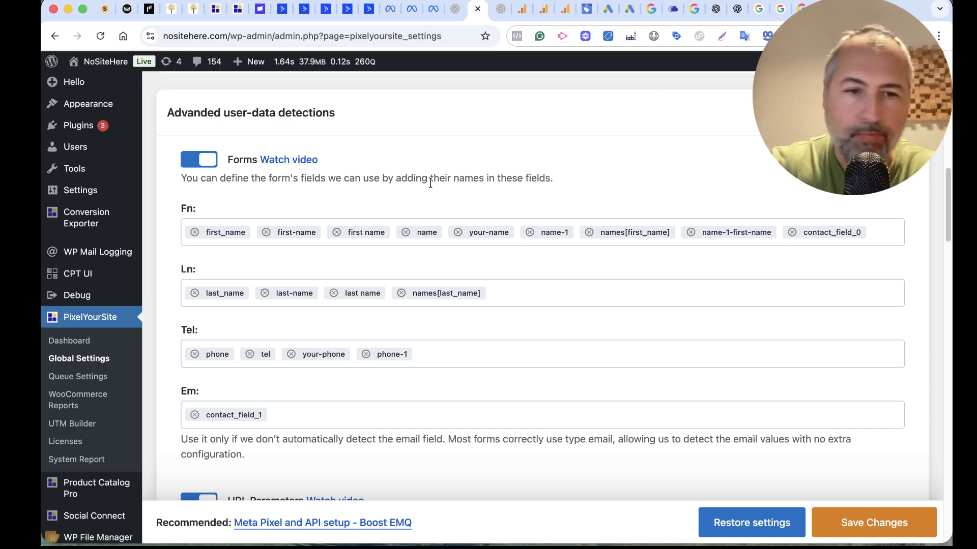
{"action": "scroll", "scroll_direction": "down", "scroll_amount": 3}
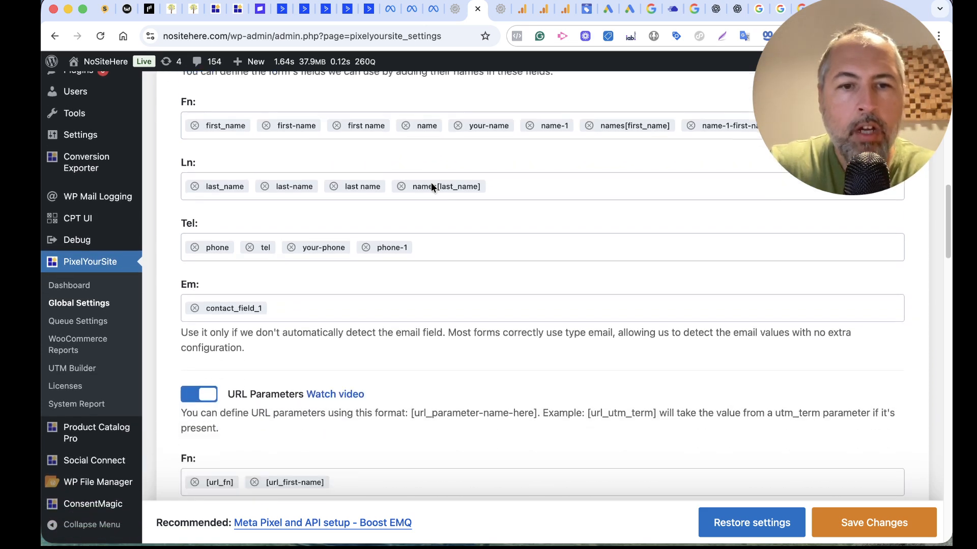
{"action": "scroll", "scroll_direction": "down", "scroll_amount": 3}
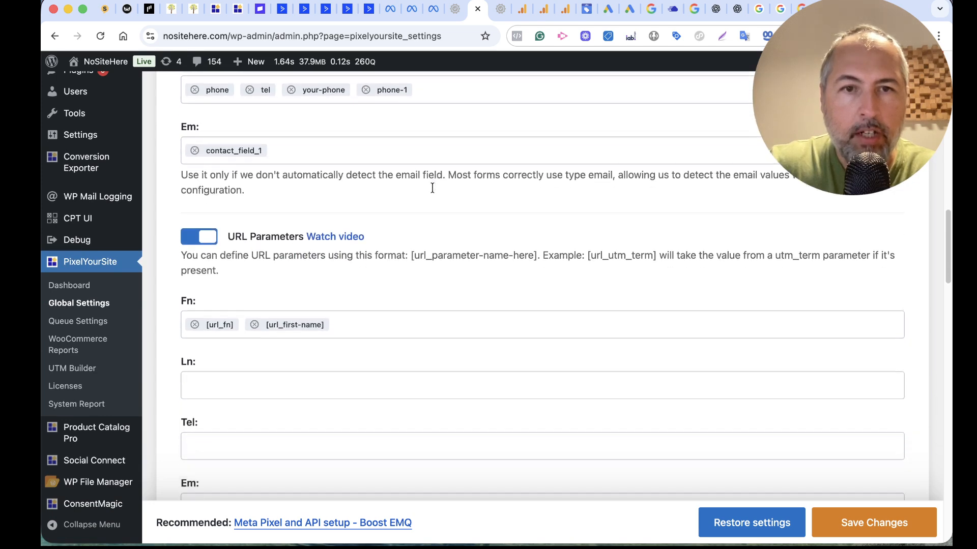
{"action": "scroll", "scroll_direction": "down", "scroll_amount": 3}
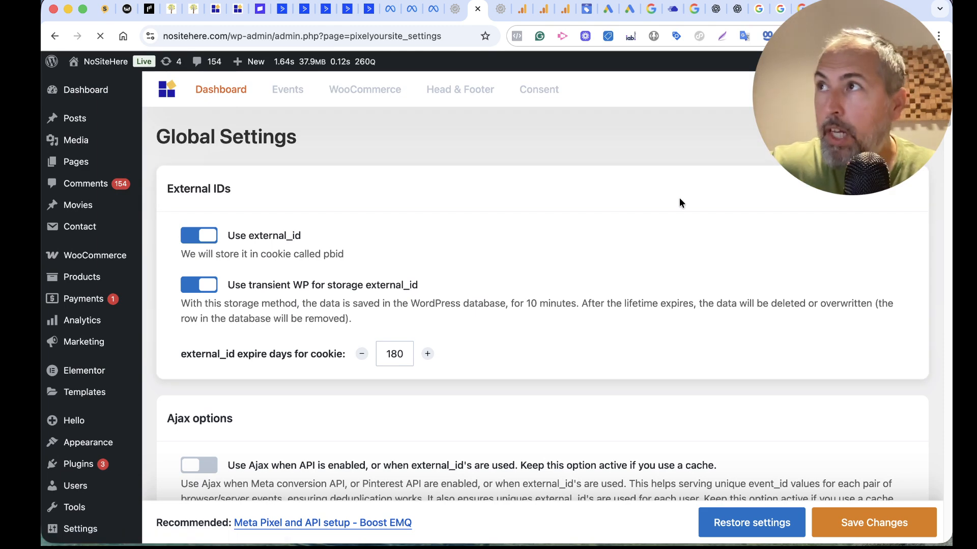
Step: Return to the Dashboard listing the Meta, Analytics, Ads and TikTok pixels
{"action": "left_click", "coordinate": [221, 89]}
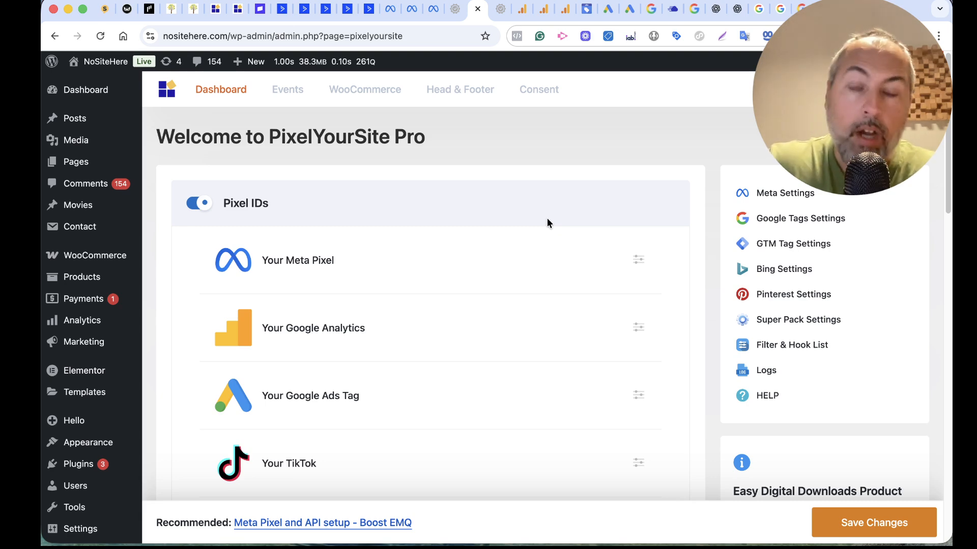
{"action": "mouse_move", "coordinate": [534, 221]}
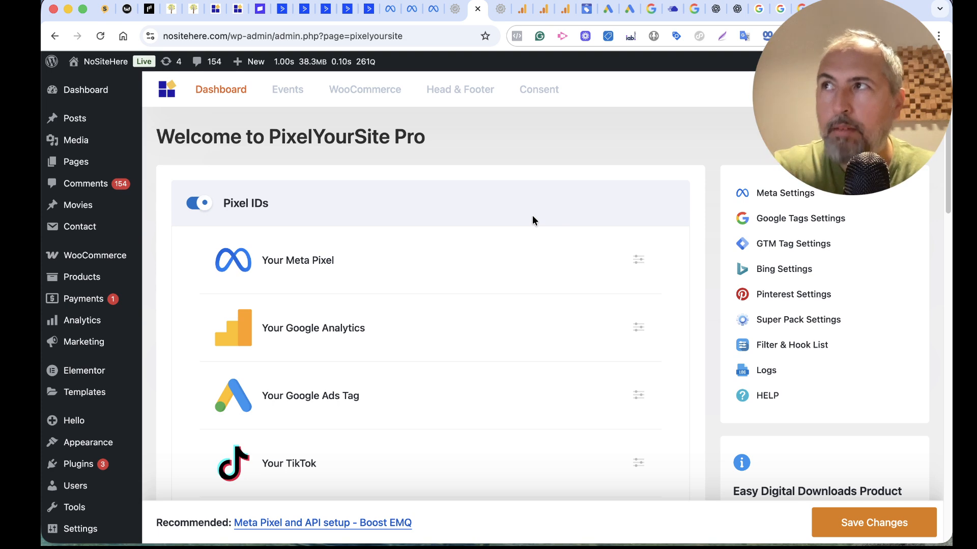